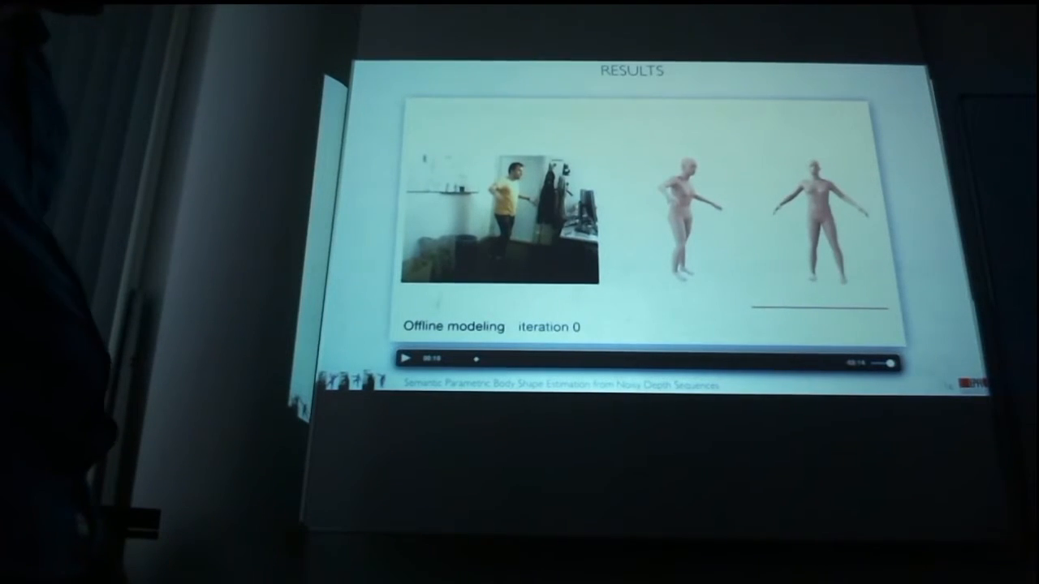
pyautogui.click(404, 362)
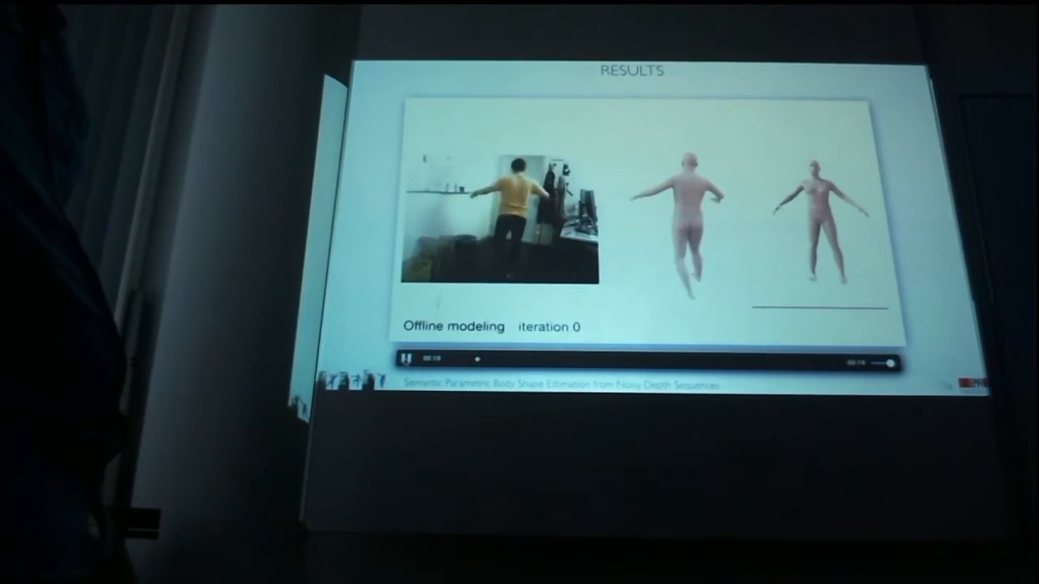